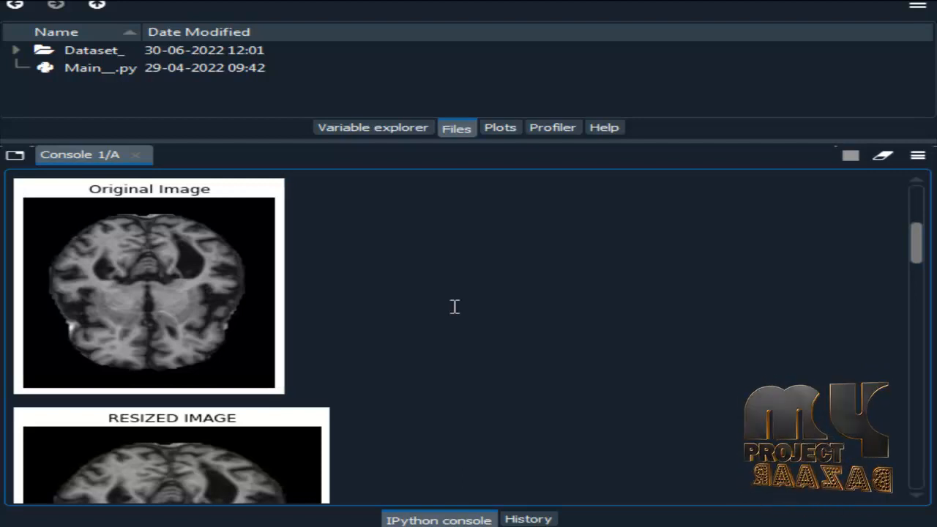
scroll(down, 3)
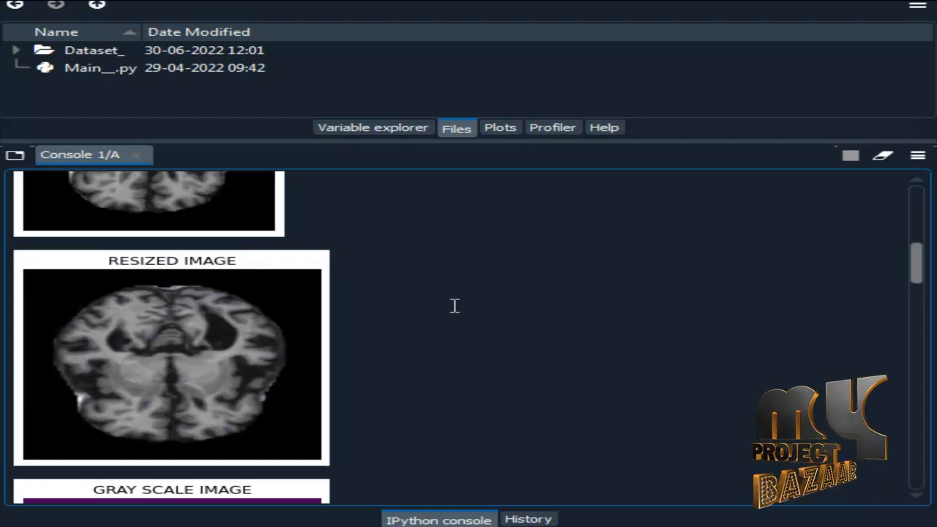
scroll(down, 3)
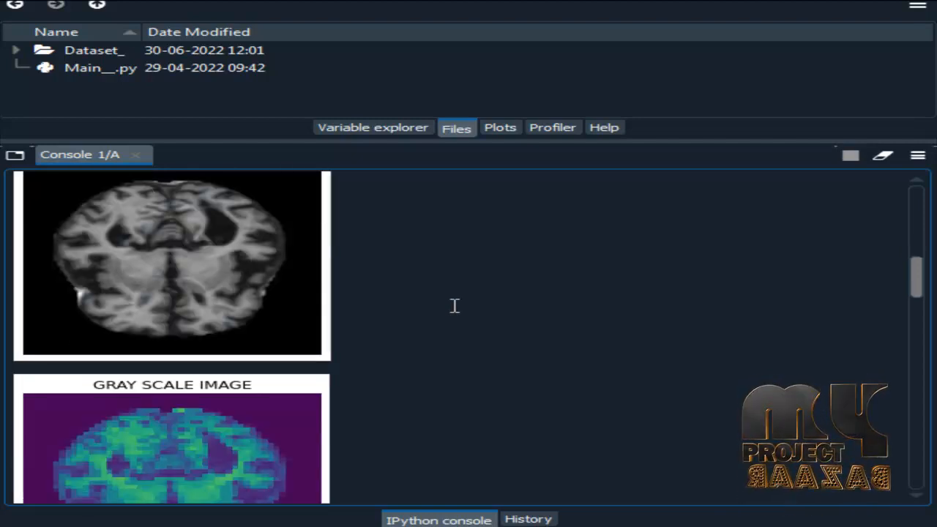
scroll(down, 3)
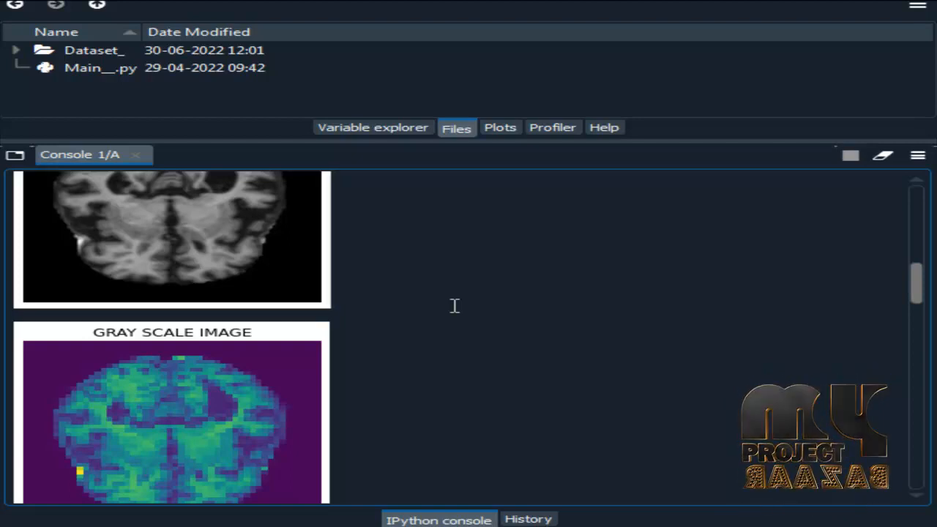
scroll(down, 3)
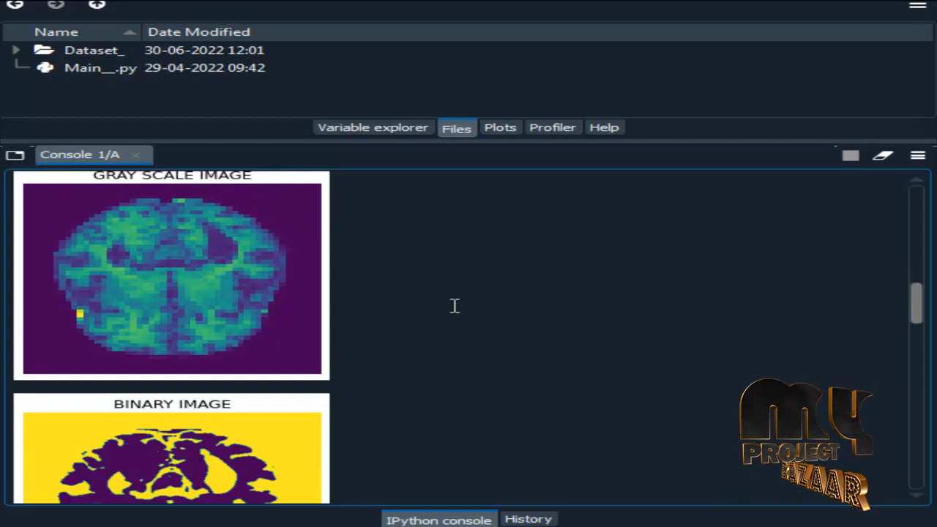
scroll(down, 3)
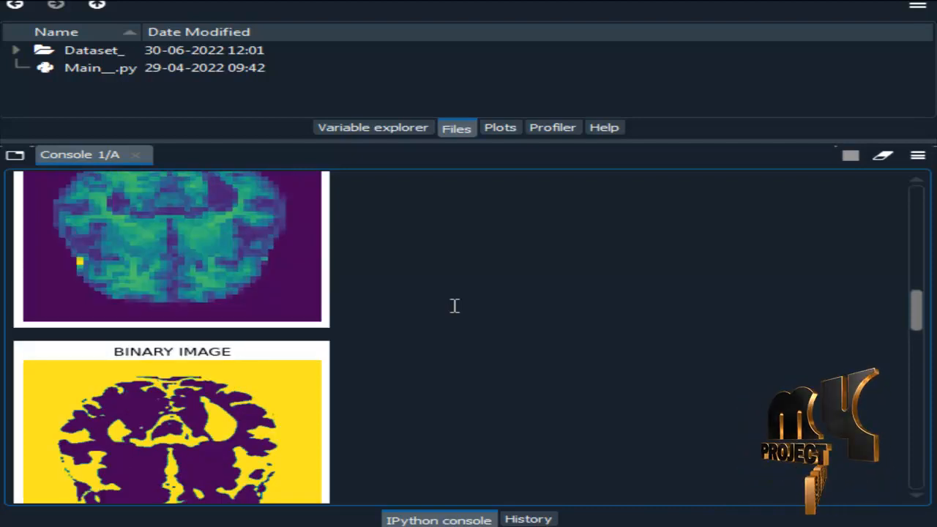
scroll(down, 3)
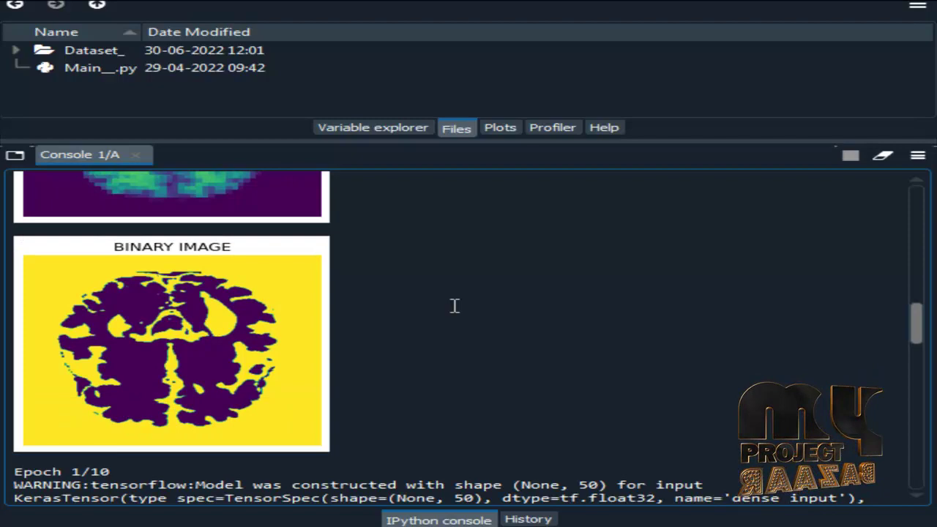
scroll(down, 3)
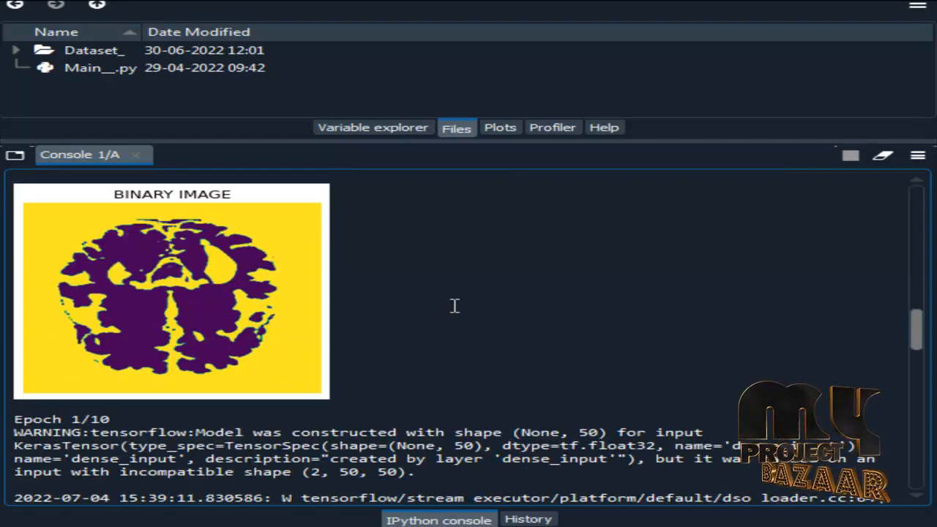
scroll(down, 3)
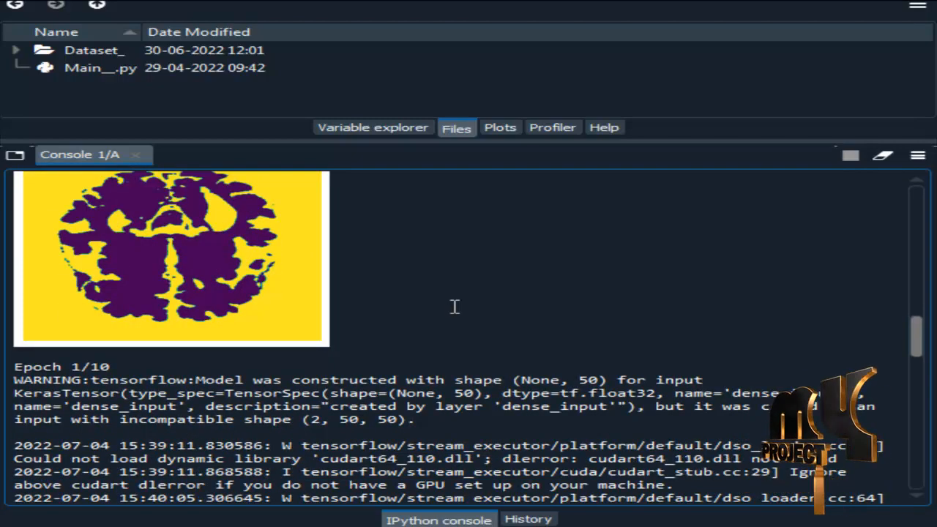
scroll(down, 3)
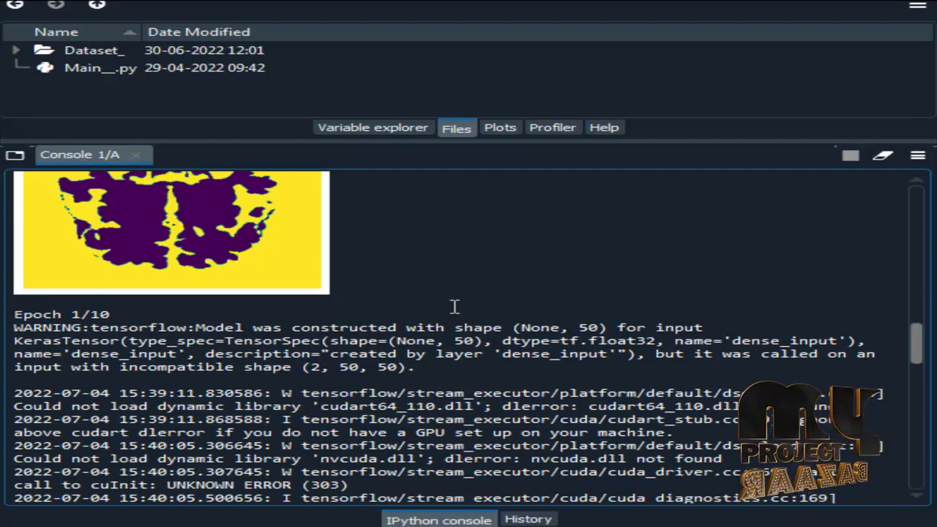
scroll(down, 3)
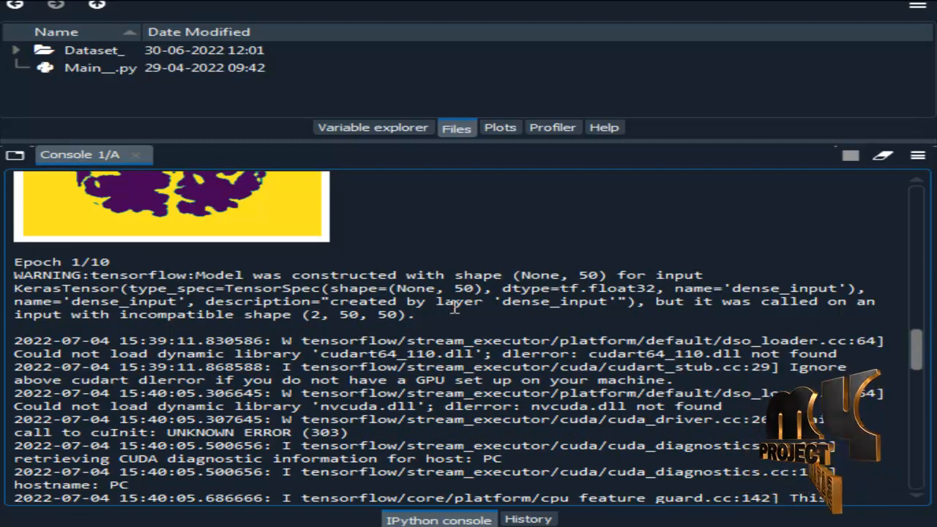
scroll(down, 3)
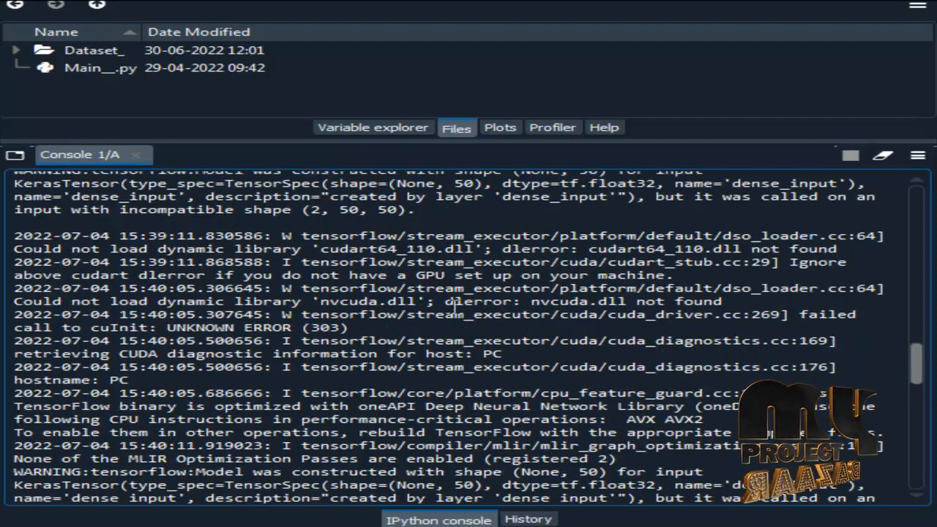
scroll(down, 3)
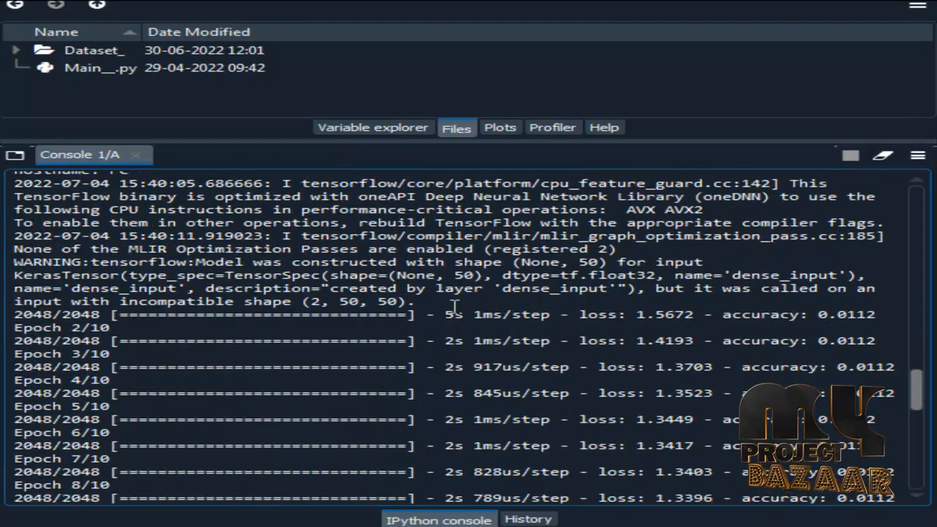
scroll(down, 3)
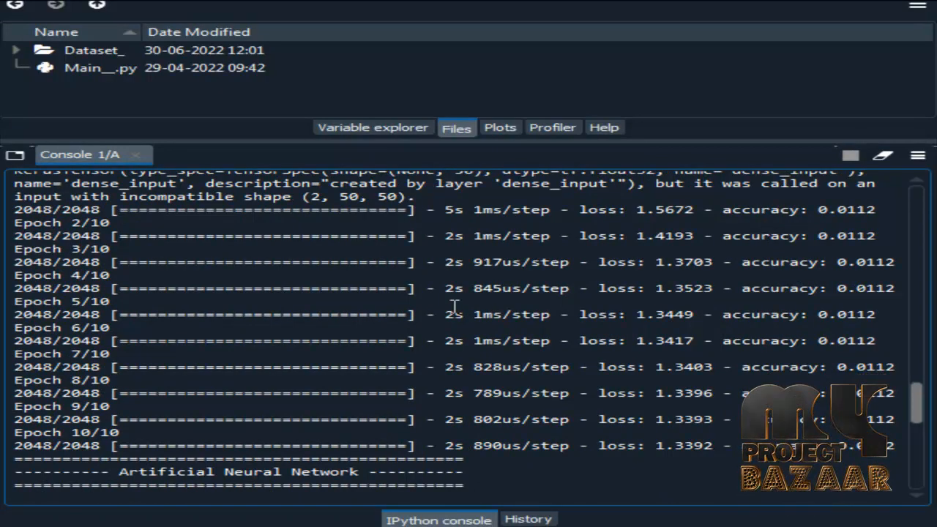
scroll(down, 3)
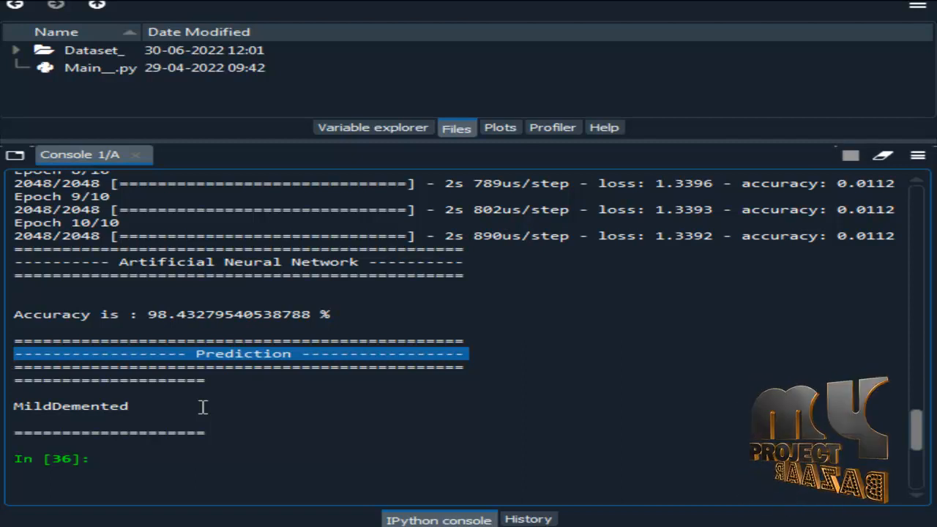
scroll(up, 3)
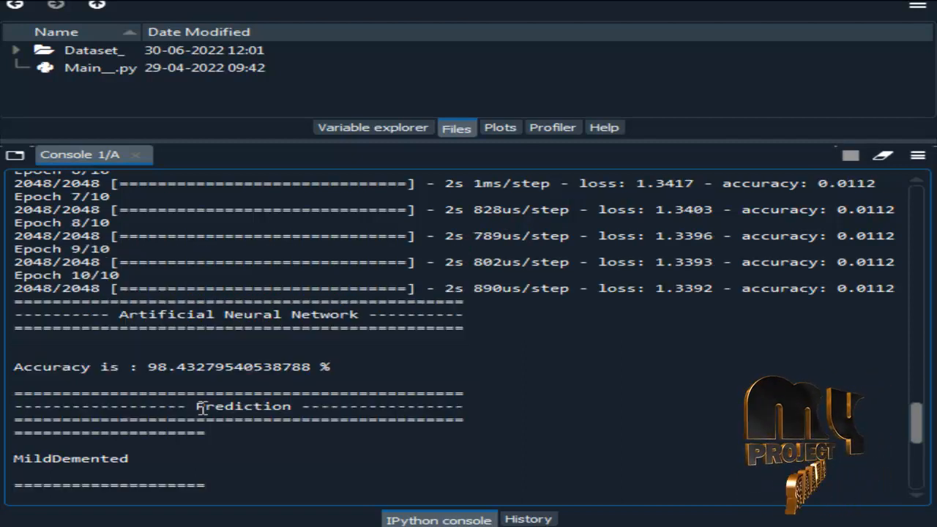